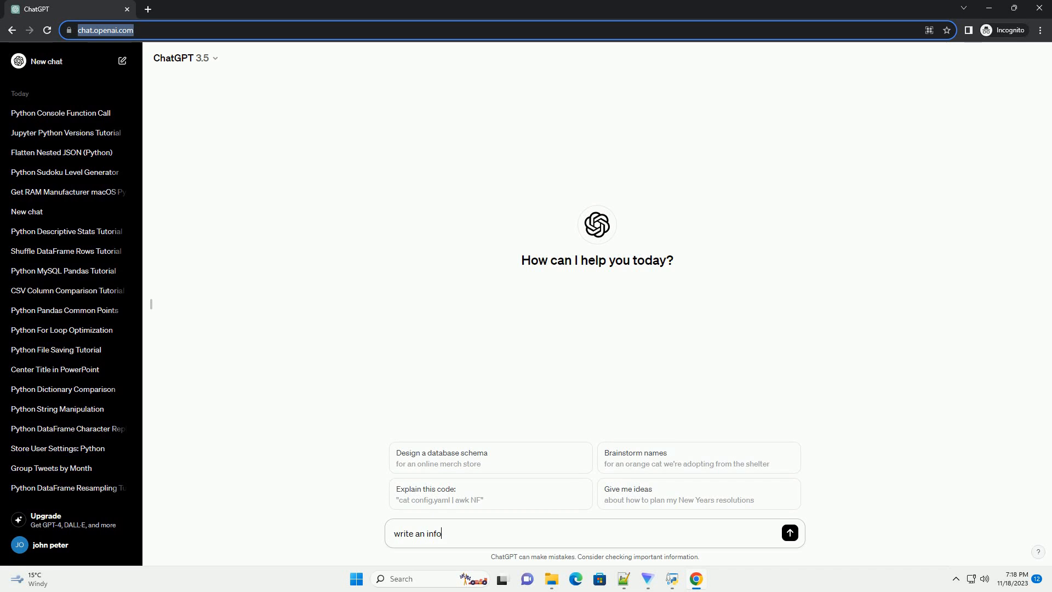
Send the request for a Python tutorial on extracting list-end values at intervals and inserting them
left_click(790, 533)
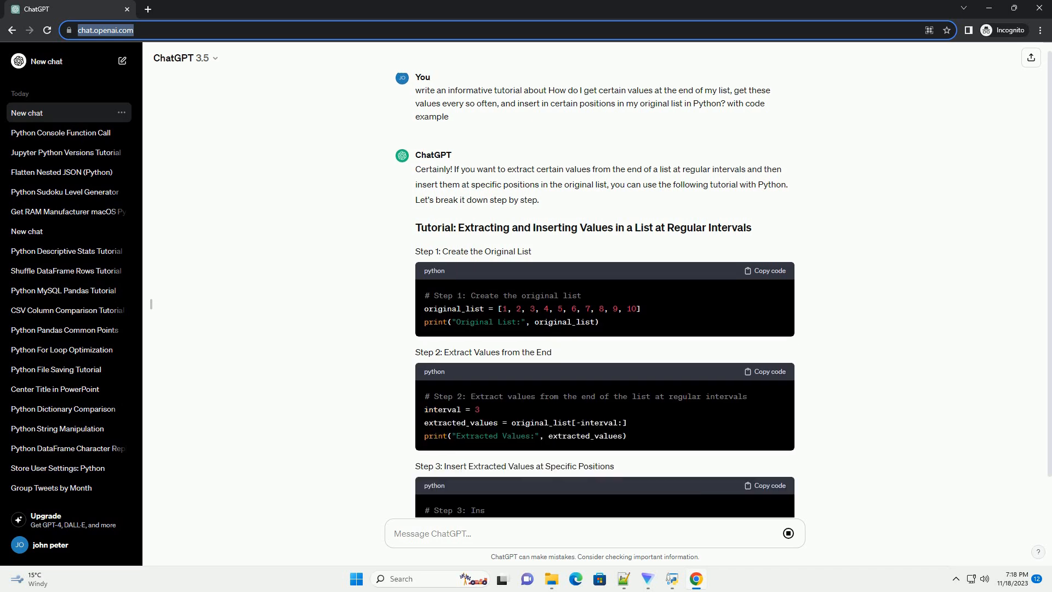
Scroll through the answer's step snippets, combined script, explanation and example output
scroll("down", 3)
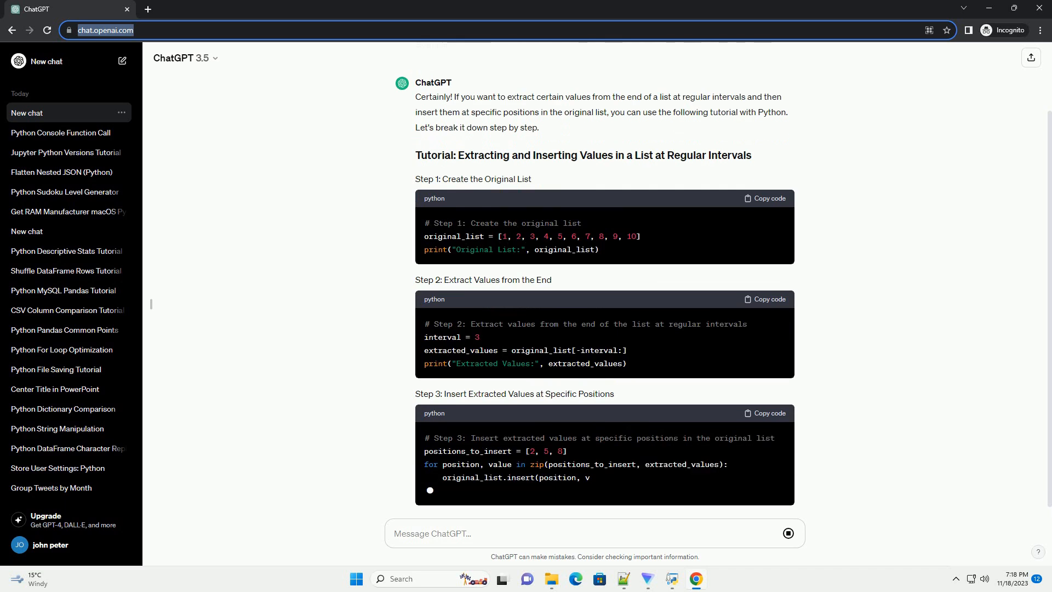
scroll("down", 3)
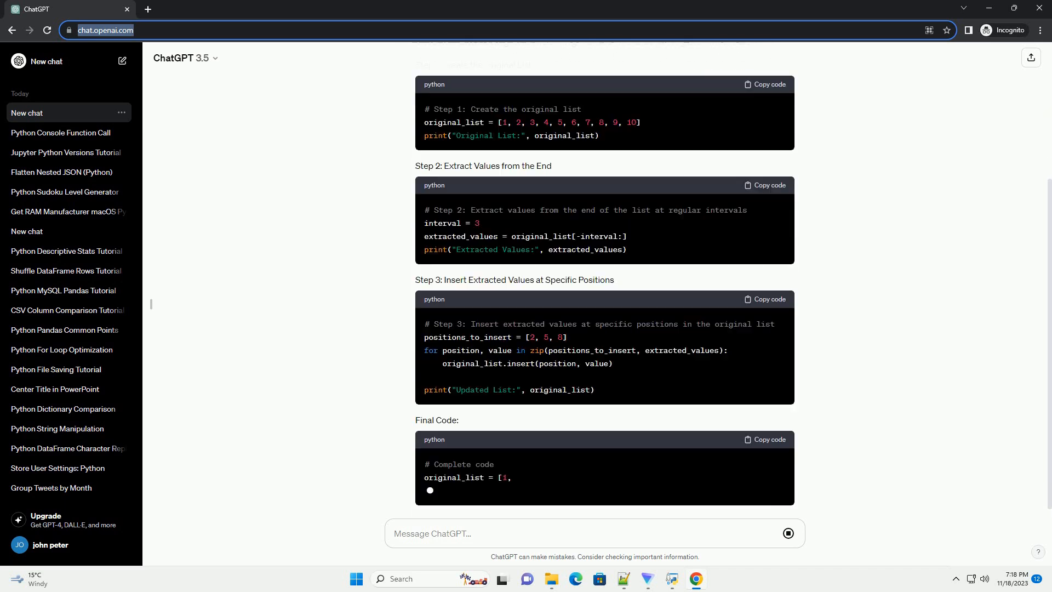
scroll("down", 3)
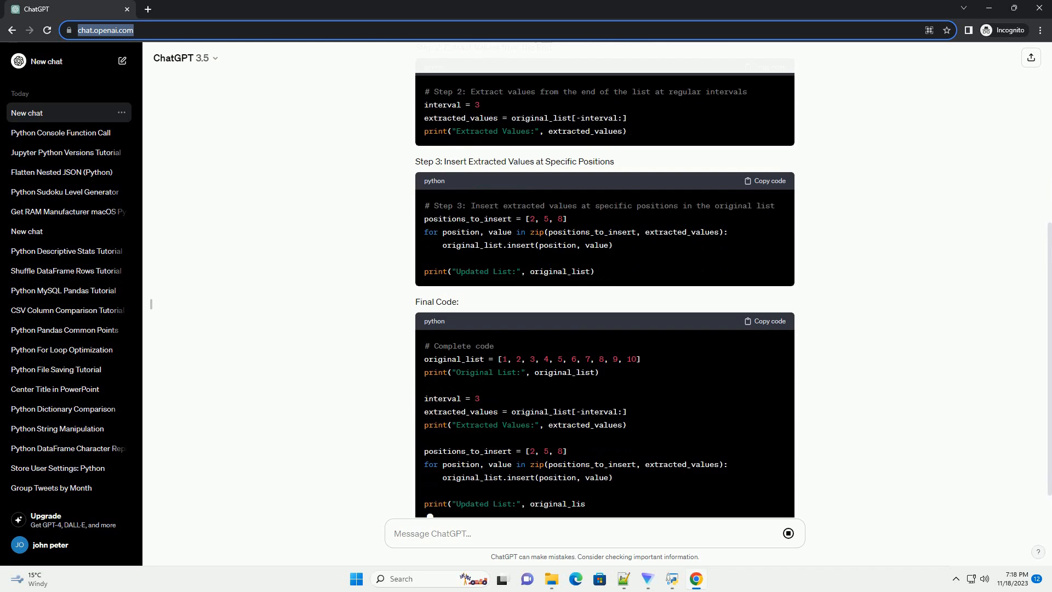
scroll("down", 3)
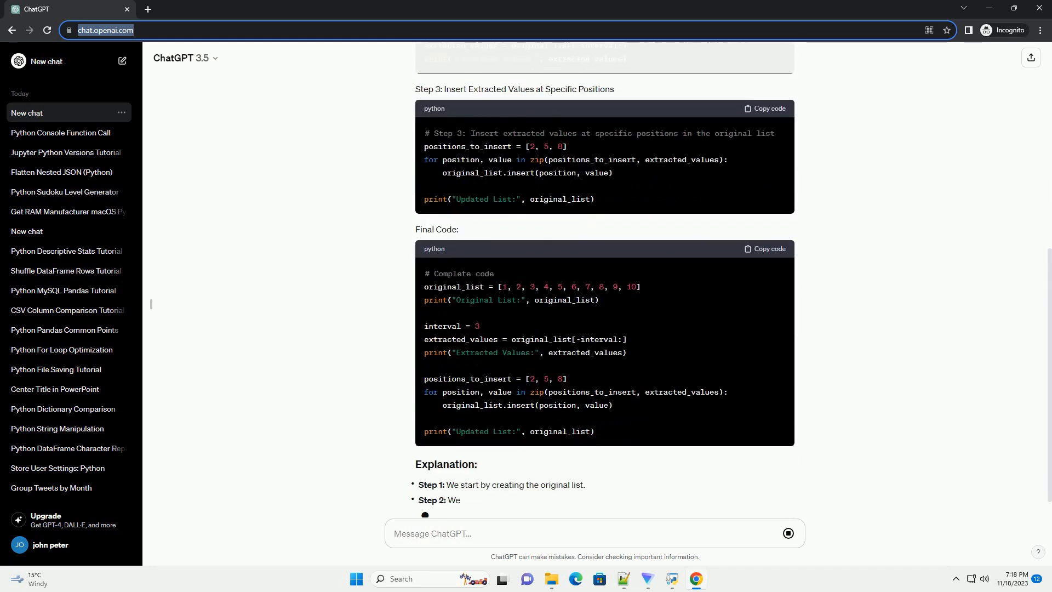
scroll("down", 3)
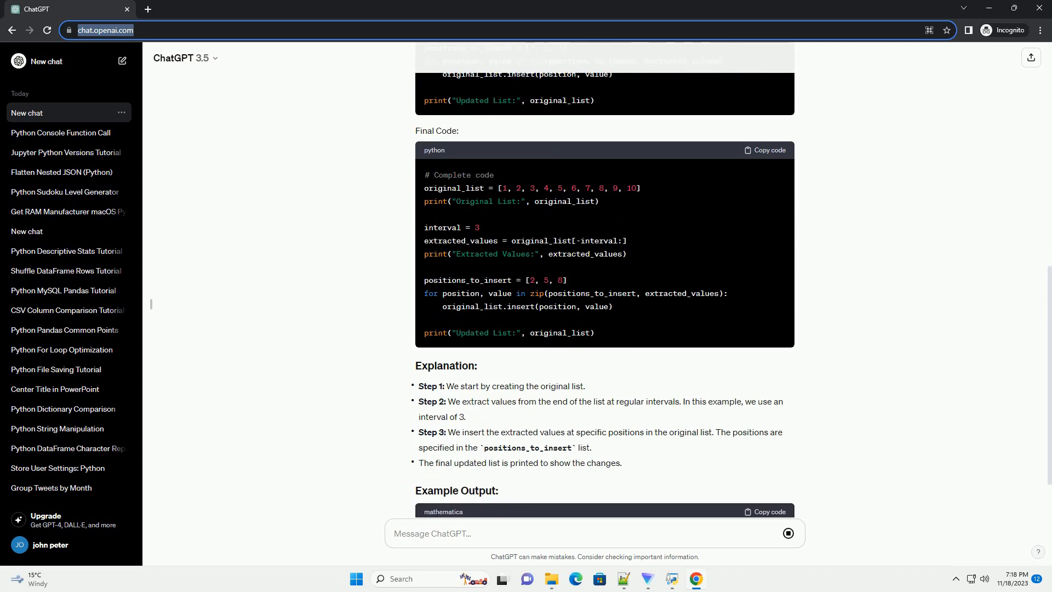
scroll("down", 3)
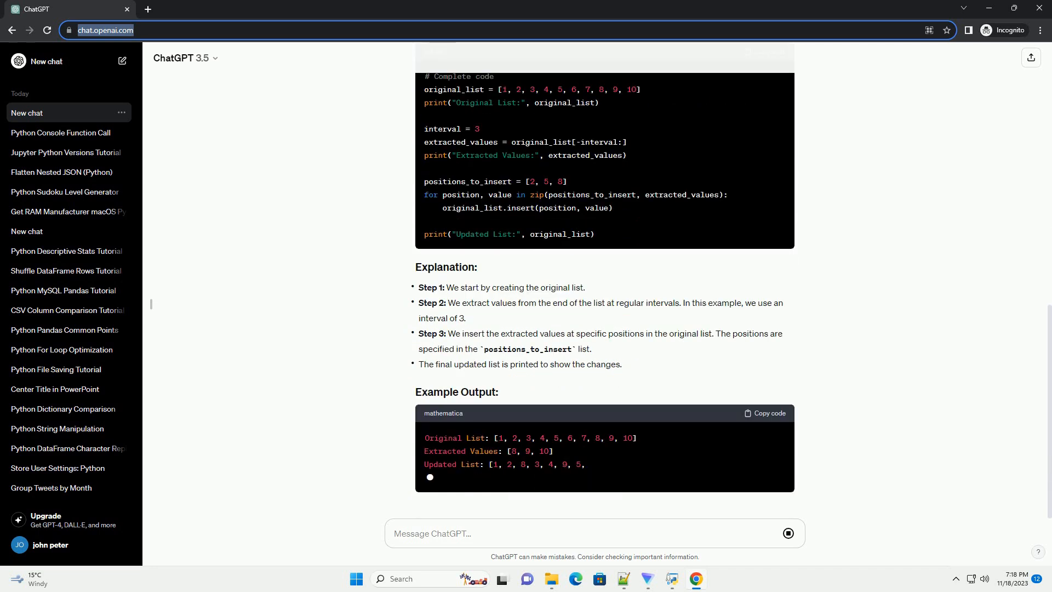